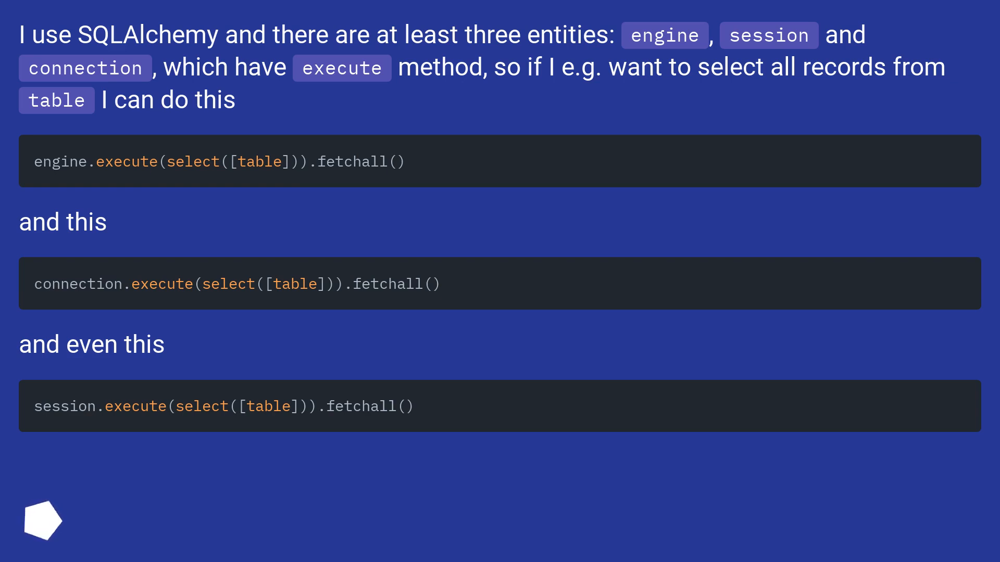
{"action": "scroll", "scroll_direction": "down", "scroll_amount": 3}
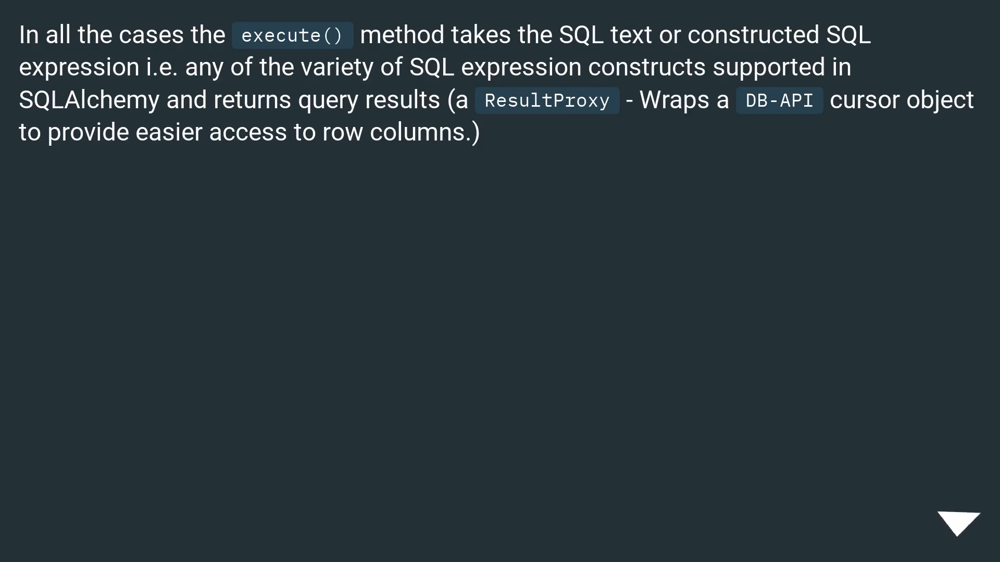
{"action": "left_click", "coordinate": [959, 522]}
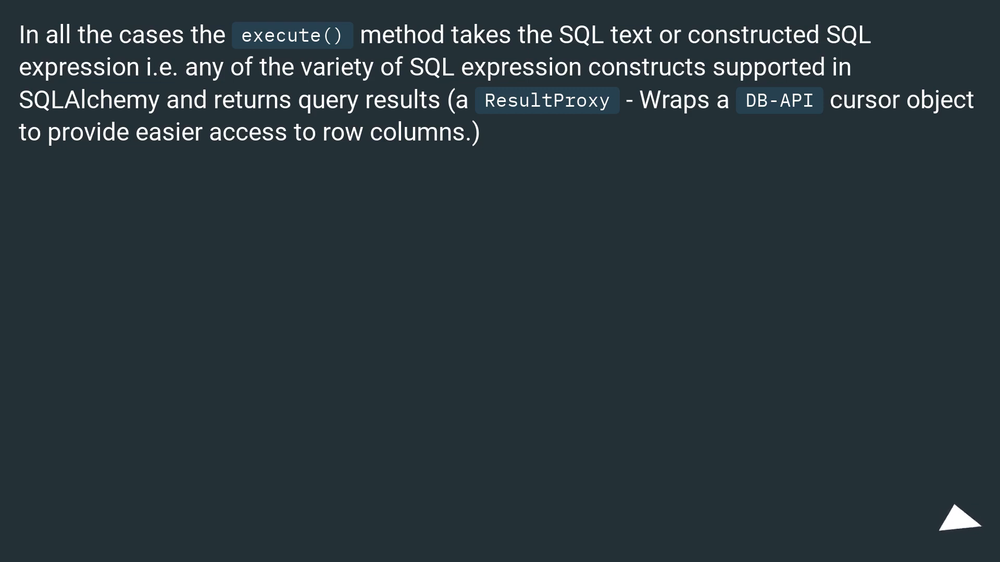
{"action": "left_click", "coordinate": [960, 519]}
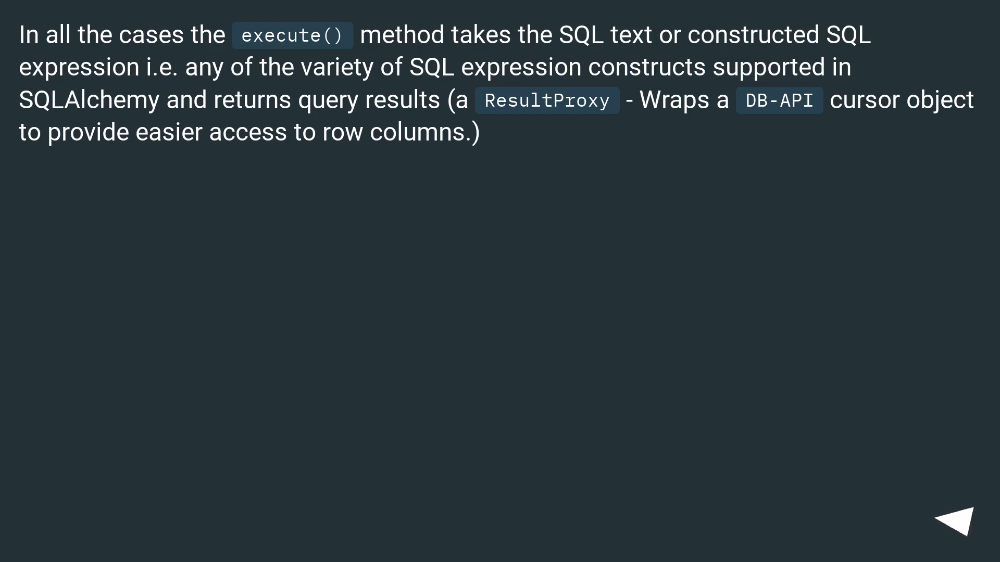
{"action": "left_click", "coordinate": [964, 520]}
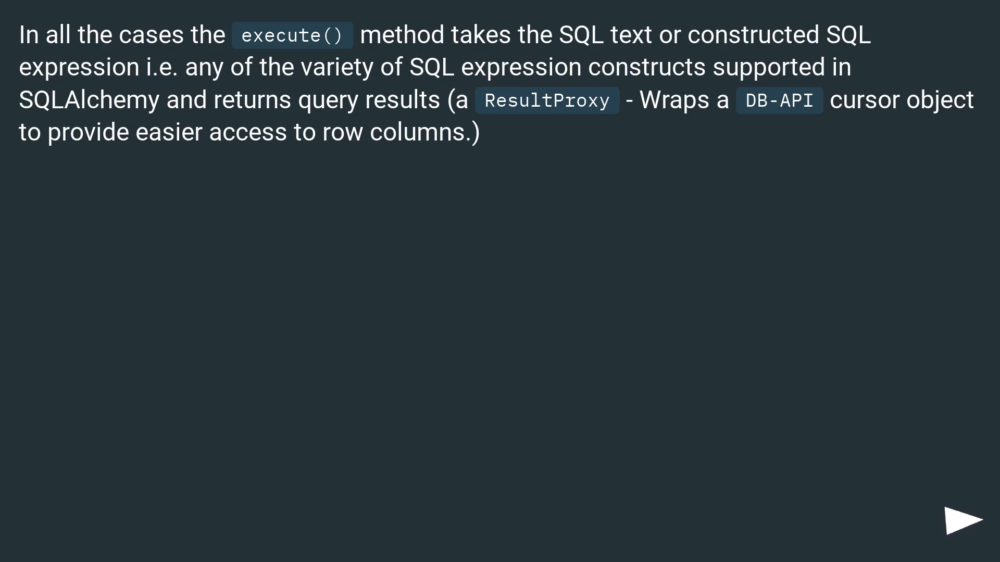
{"action": "left_click", "coordinate": [963, 518]}
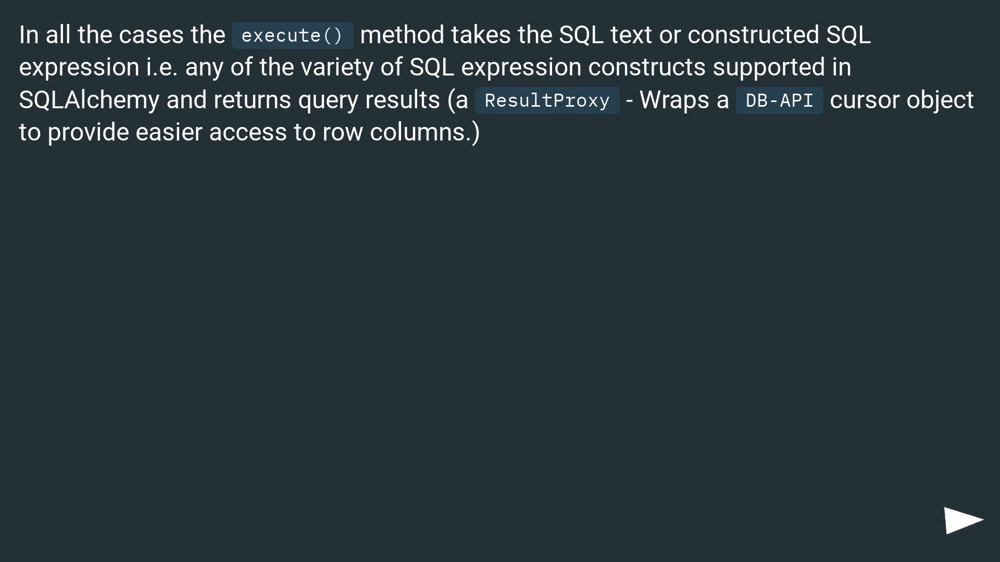
{"action": "left_click", "coordinate": [965, 520]}
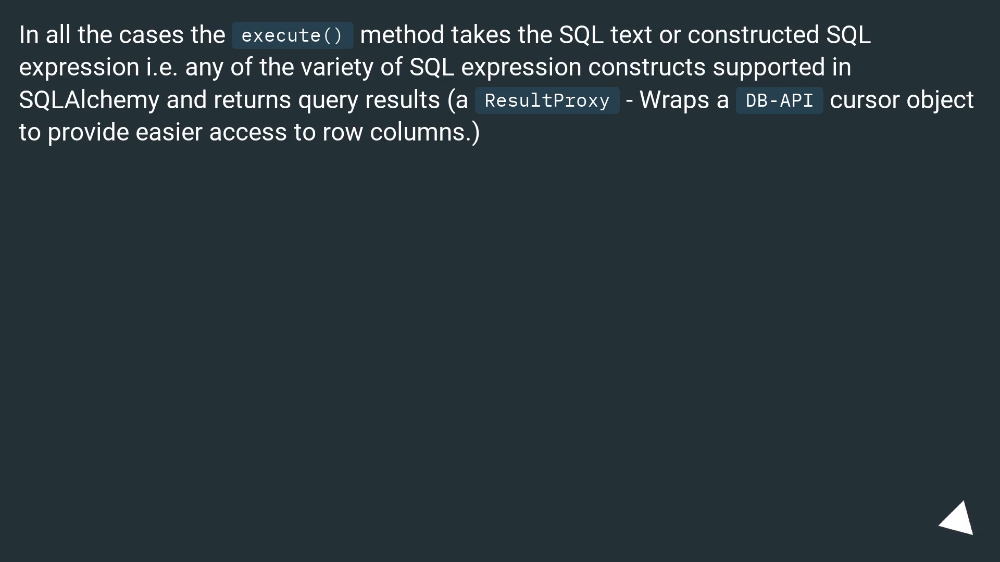
{"action": "left_click", "coordinate": [959, 522]}
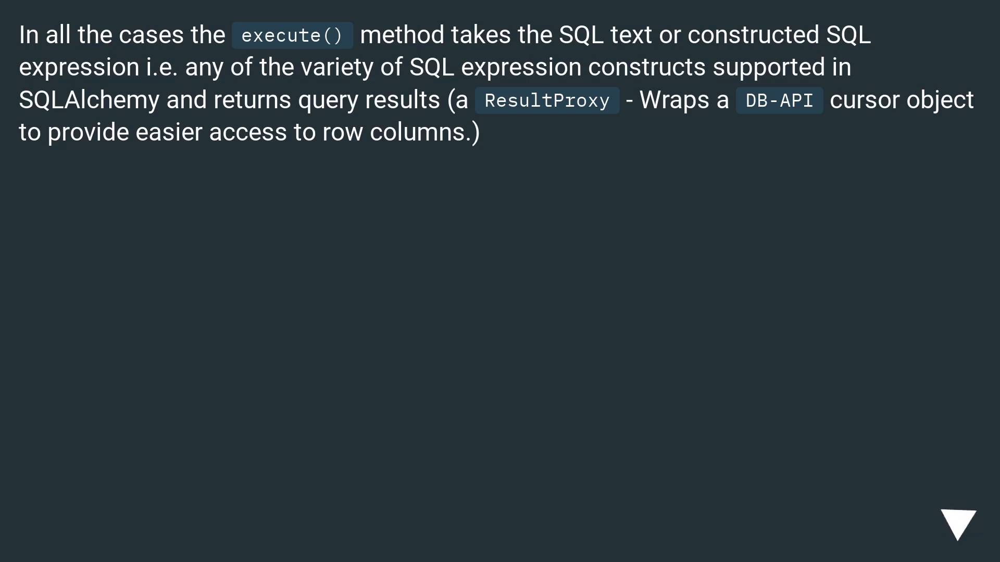
{"action": "scroll", "scroll_direction": "down", "scroll_amount": 3}
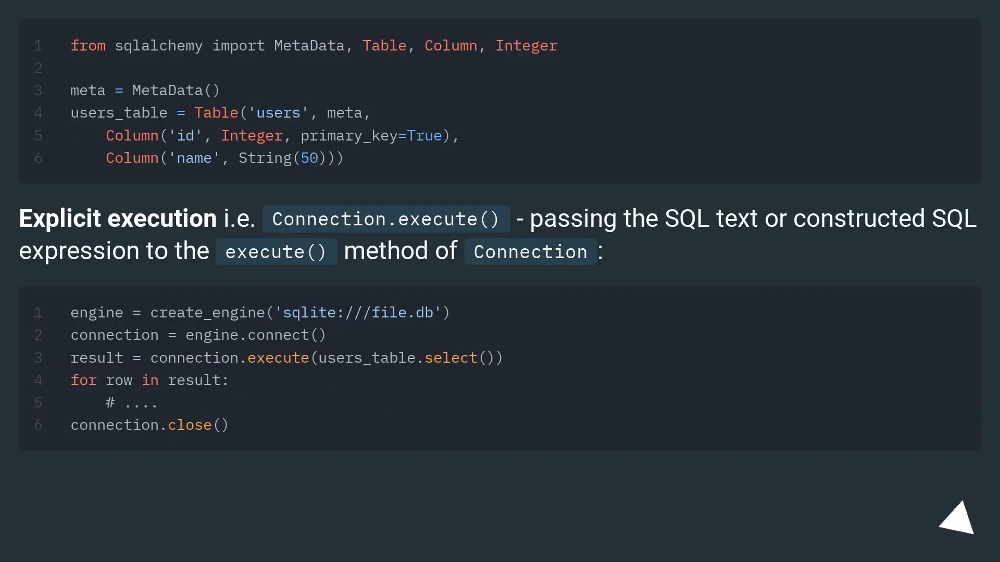
{"action": "left_click", "coordinate": [956, 517]}
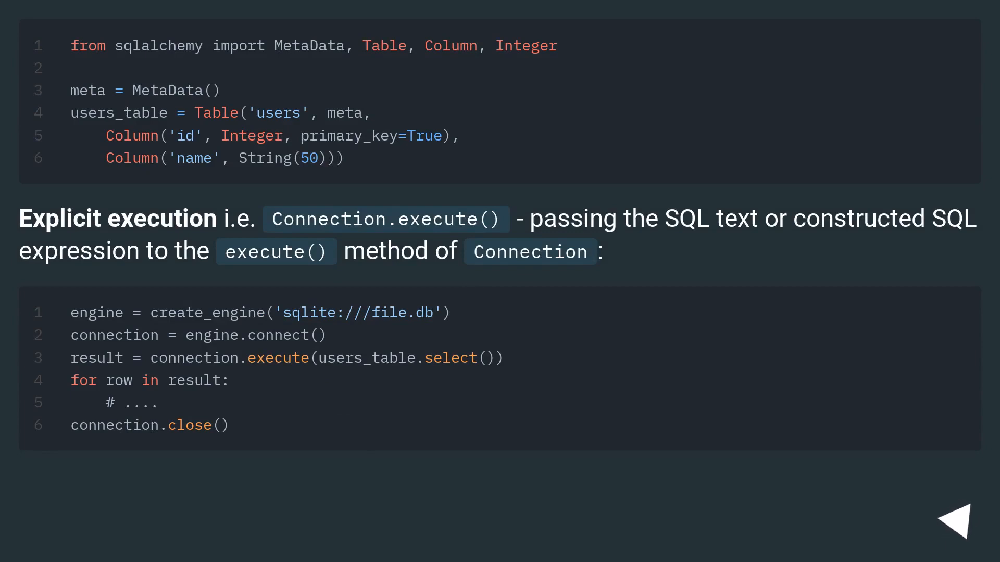
{"action": "left_click", "coordinate": [962, 533]}
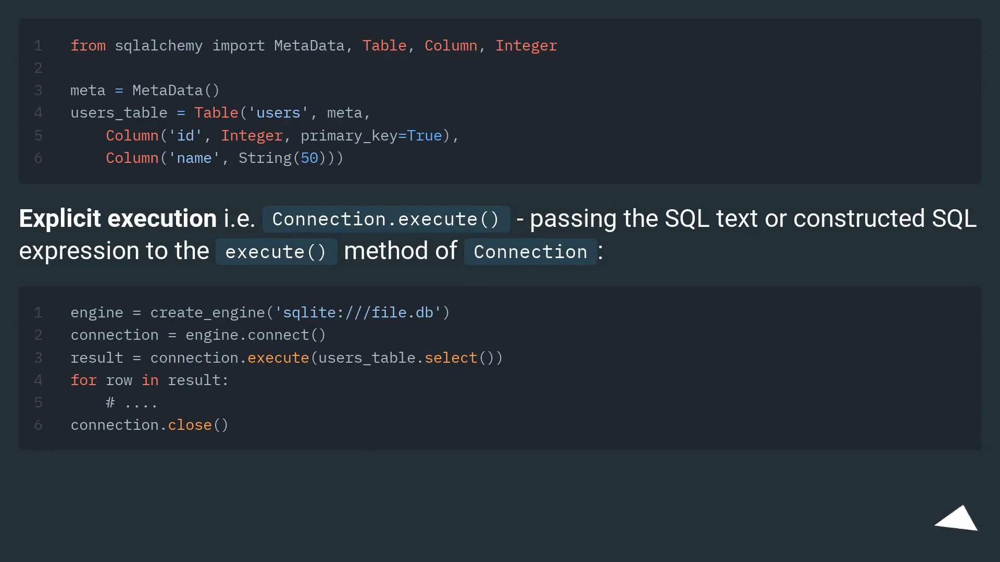
{"action": "left_click", "coordinate": [959, 517]}
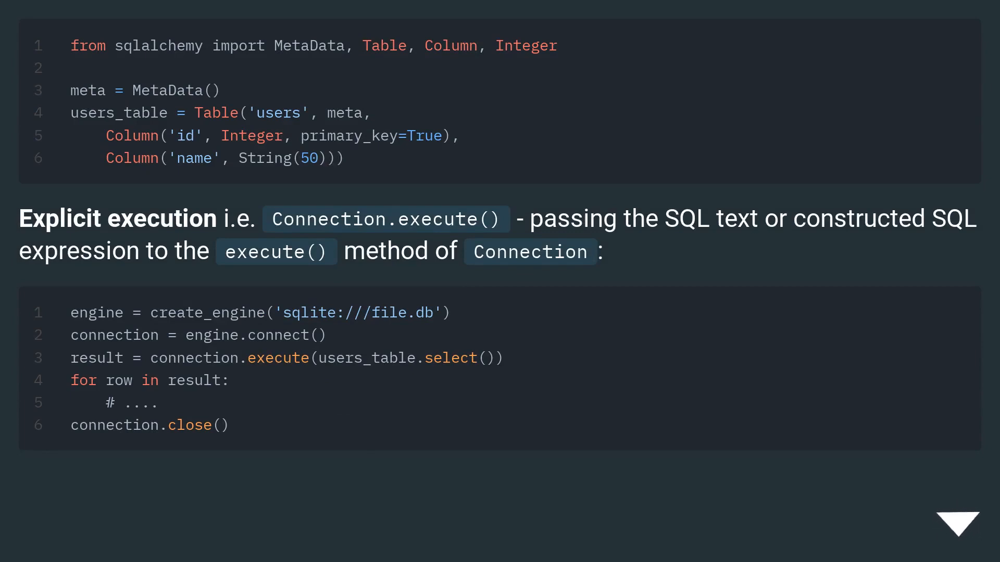
{"action": "left_click", "coordinate": [960, 520]}
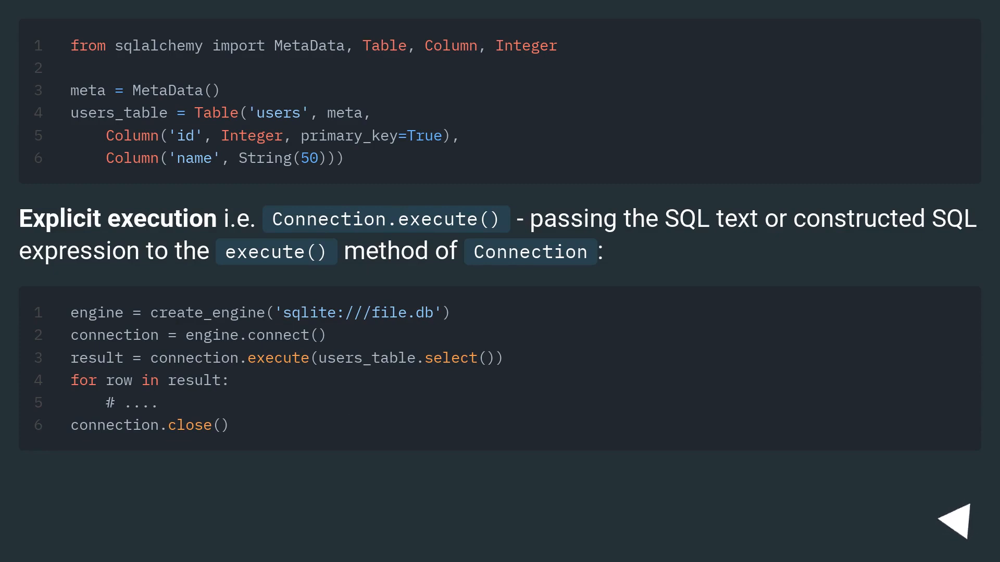
{"action": "left_click", "coordinate": [959, 519]}
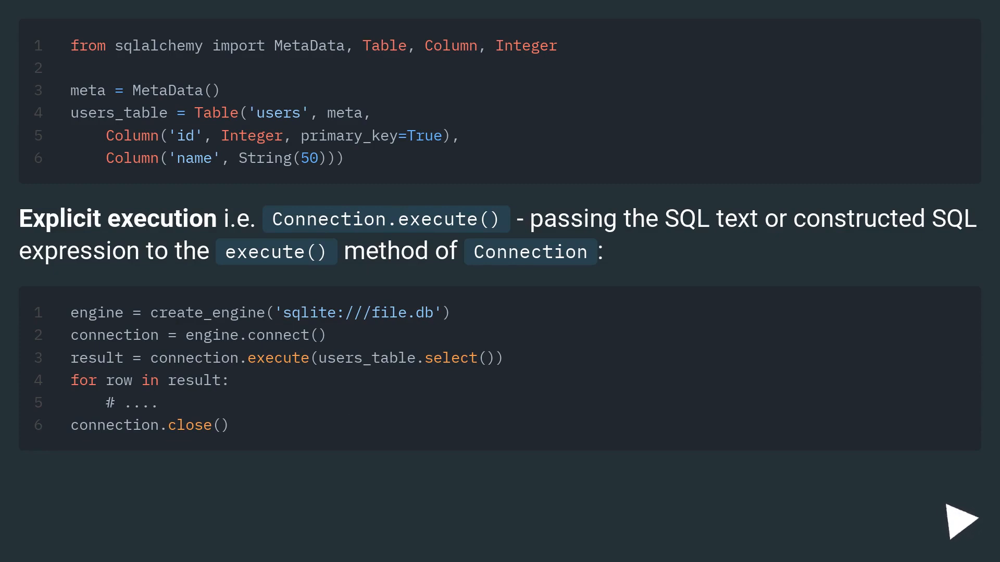
{"action": "left_click", "coordinate": [965, 518]}
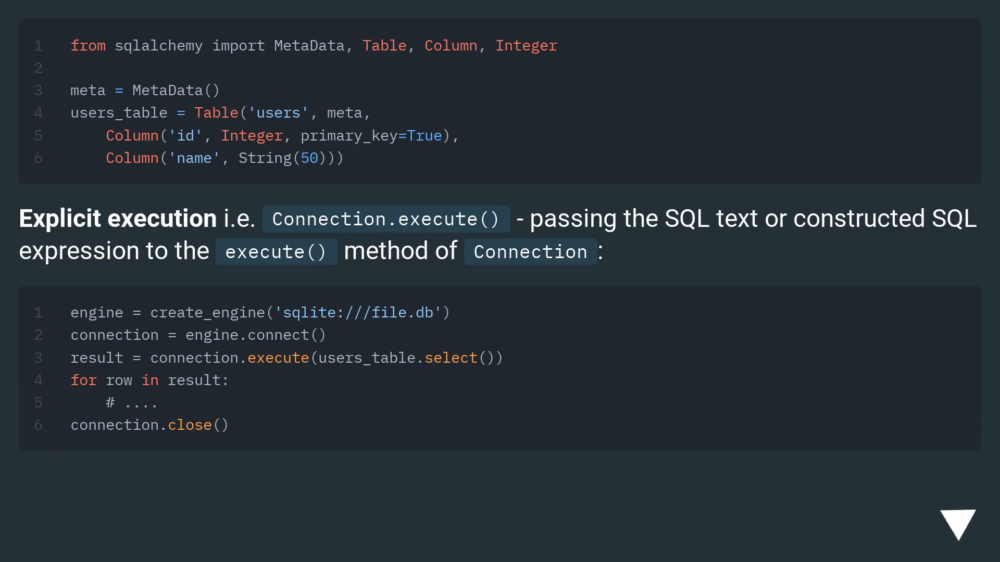
{"action": "scroll", "scroll_direction": "down", "scroll_amount": 3}
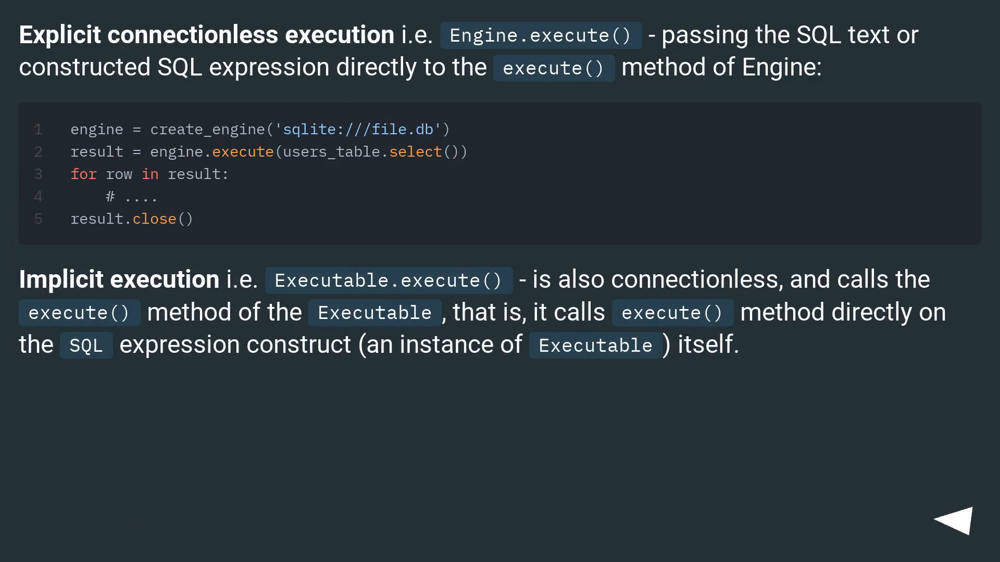
{"action": "left_click", "coordinate": [952, 519]}
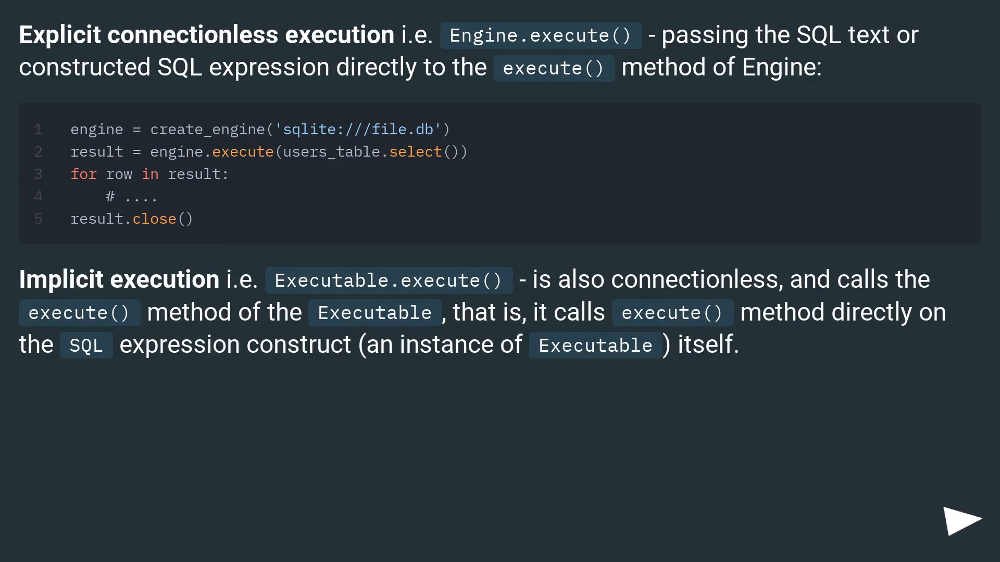
{"action": "left_click", "coordinate": [959, 516]}
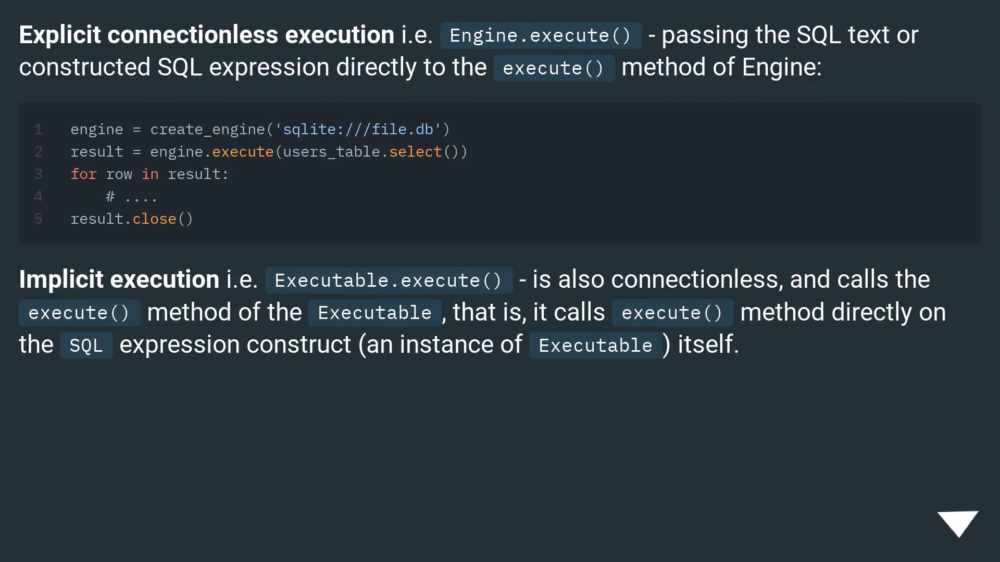
{"action": "left_click", "coordinate": [954, 523]}
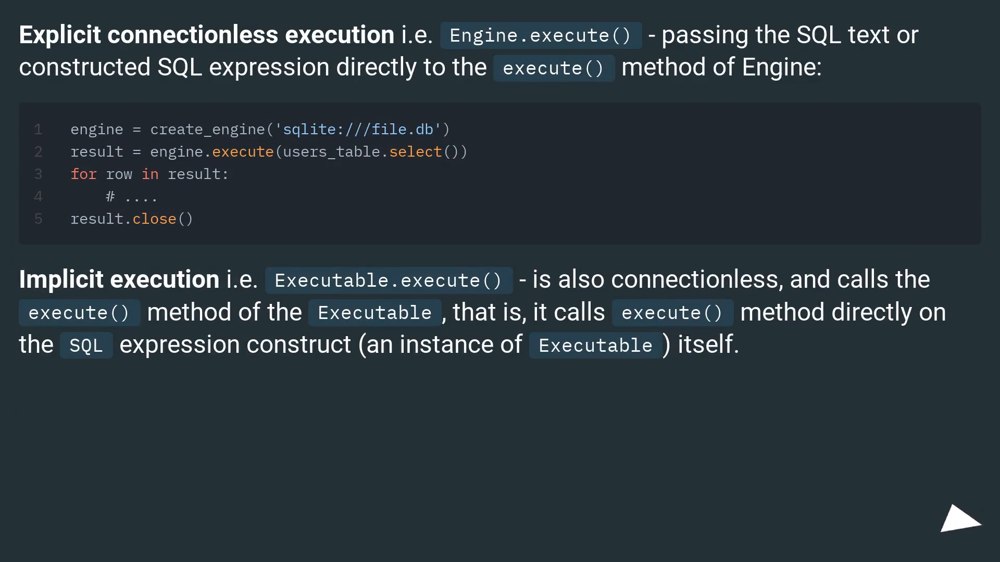
{"action": "left_click", "coordinate": [960, 517]}
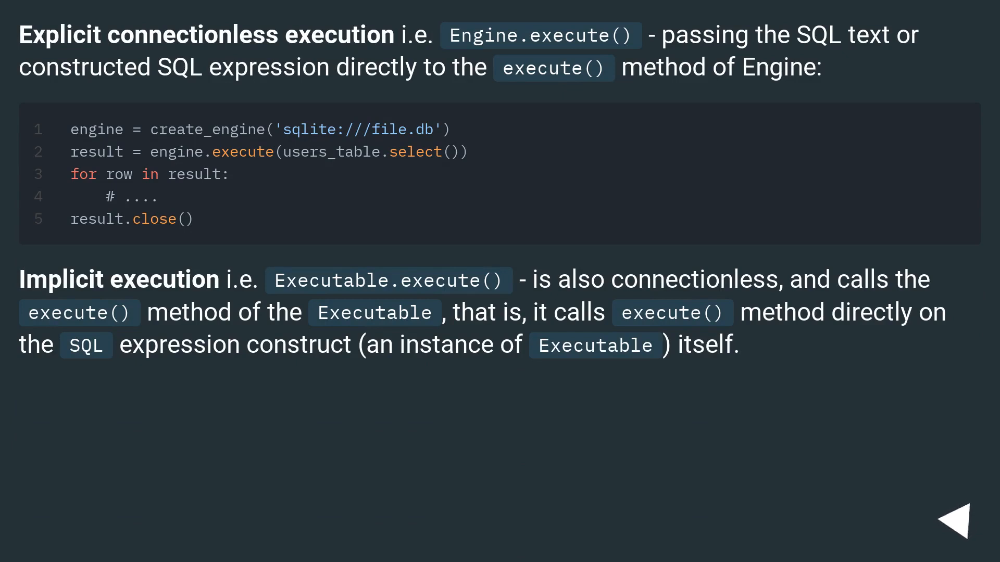
{"action": "left_click", "coordinate": [962, 518]}
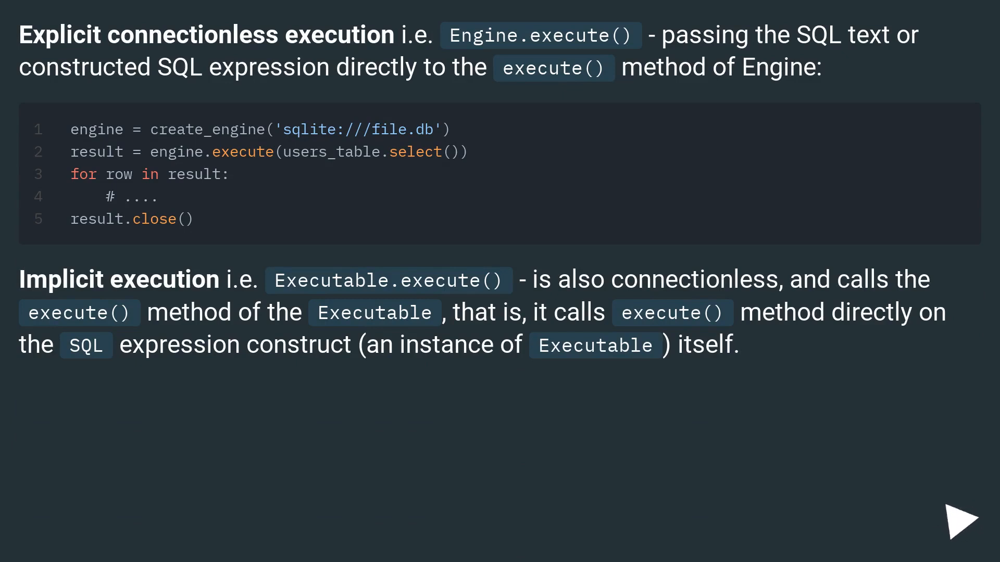
{"action": "left_click", "coordinate": [962, 518]}
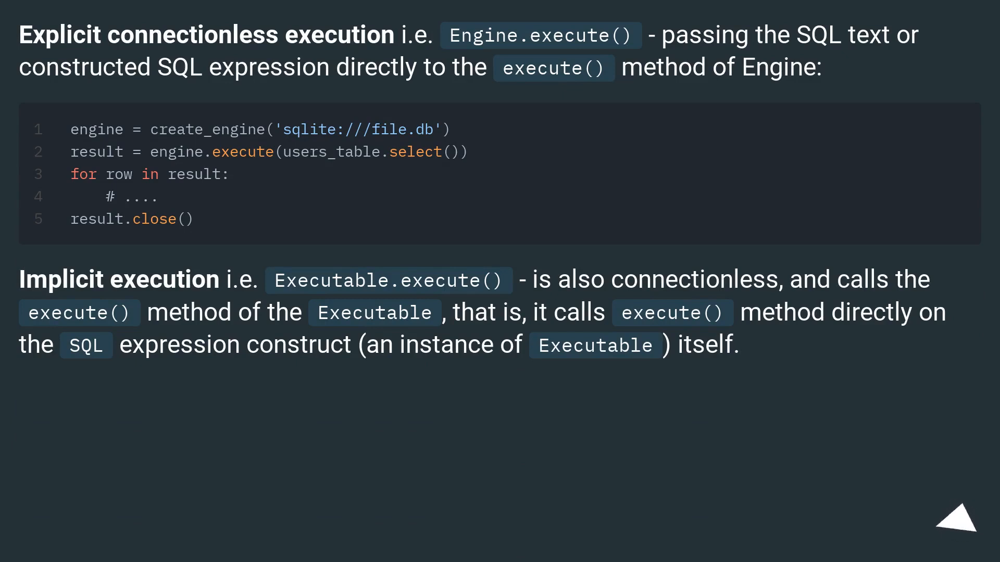
{"action": "left_click", "coordinate": [949, 523]}
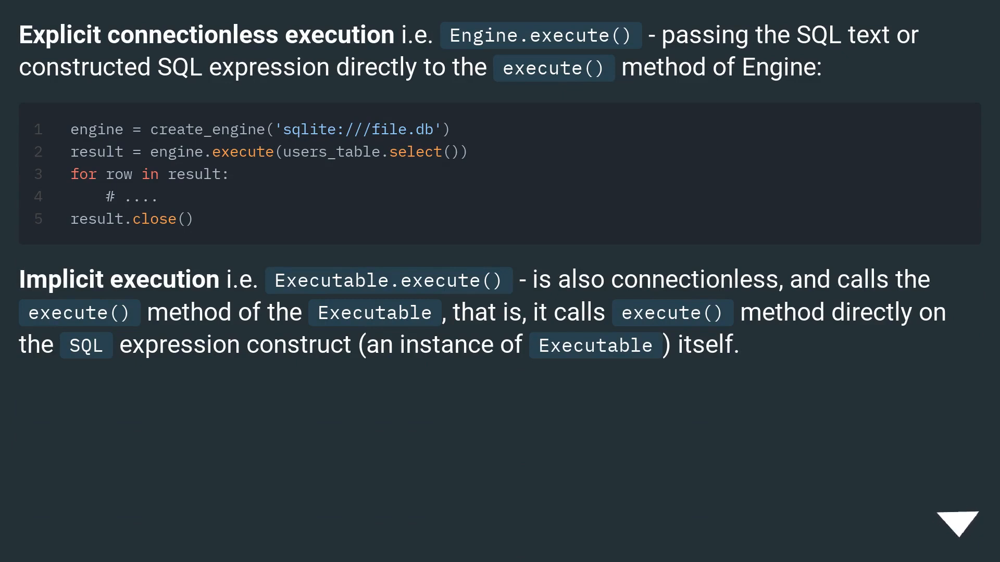
{"action": "left_click", "coordinate": [958, 522]}
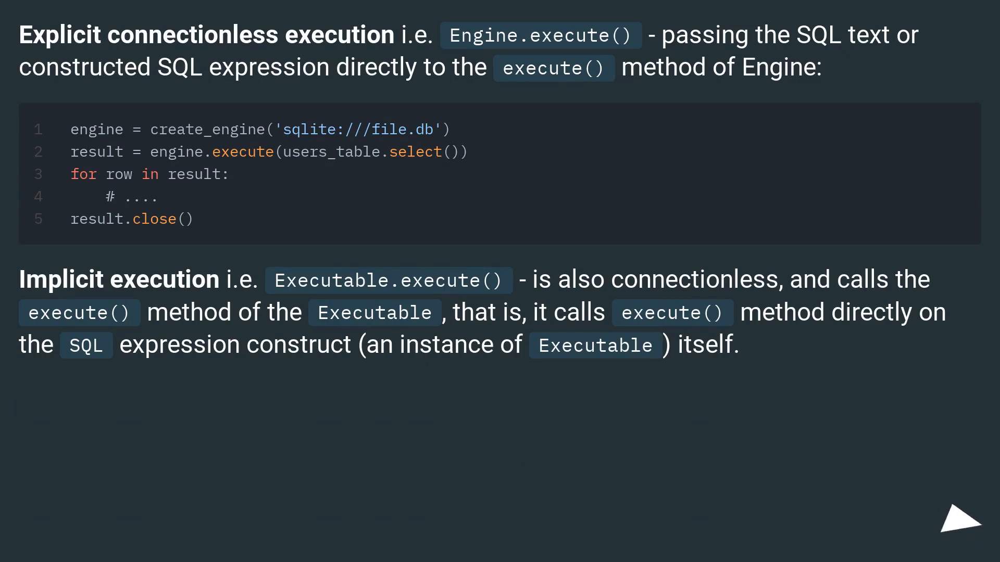
{"action": "left_click", "coordinate": [960, 524]}
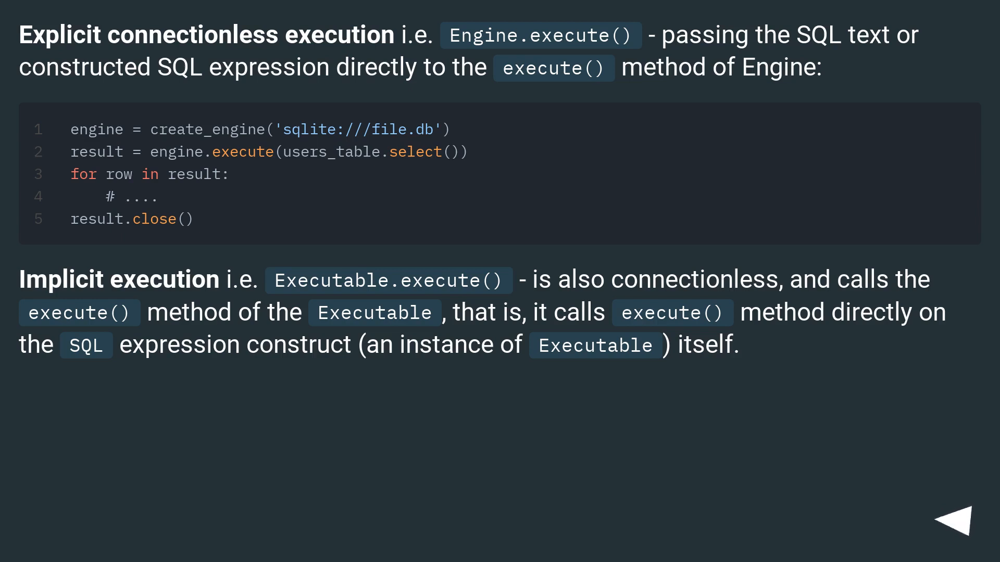
{"action": "left_click", "coordinate": [949, 517]}
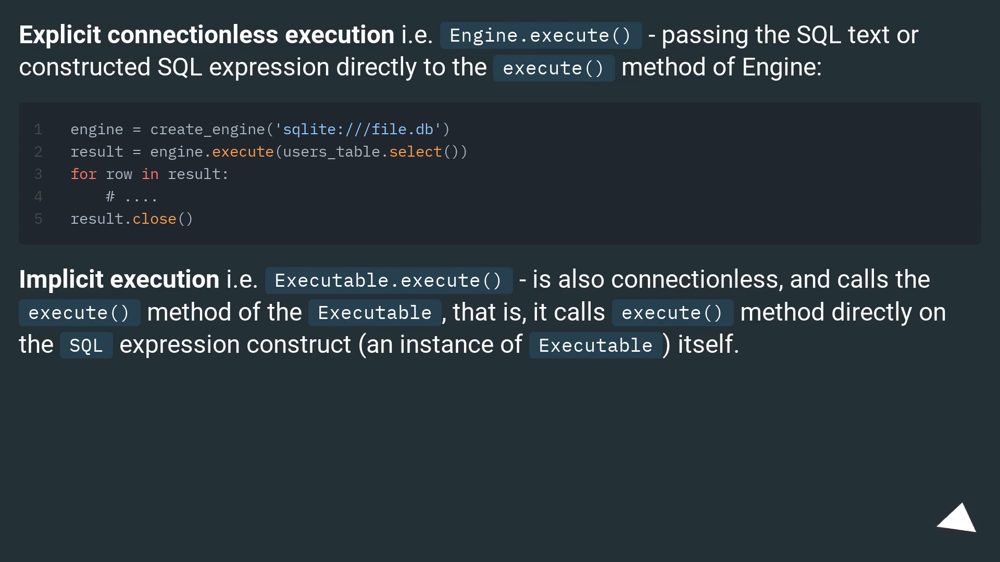
{"action": "left_click", "coordinate": [957, 527]}
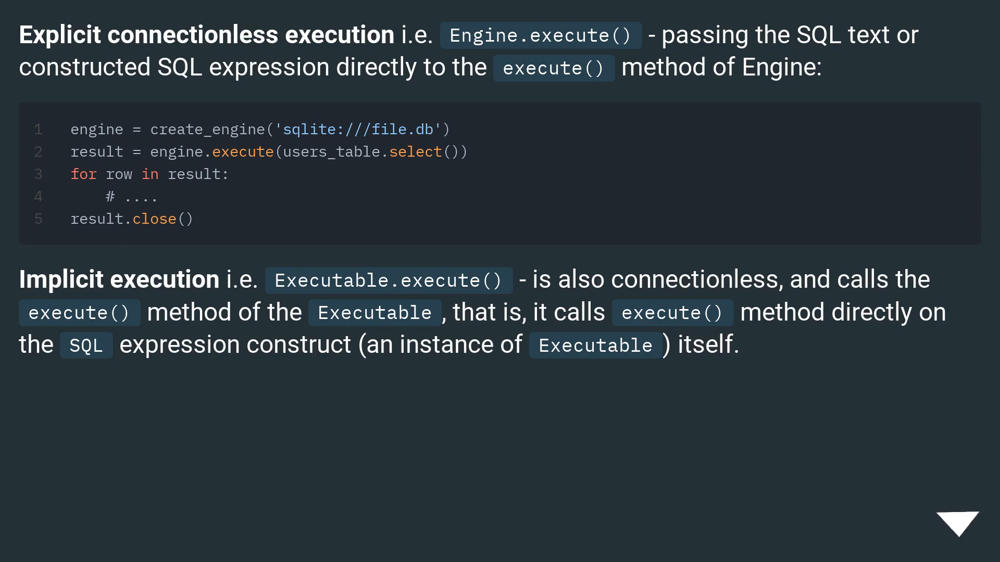
{"action": "left_click", "coordinate": [958, 524]}
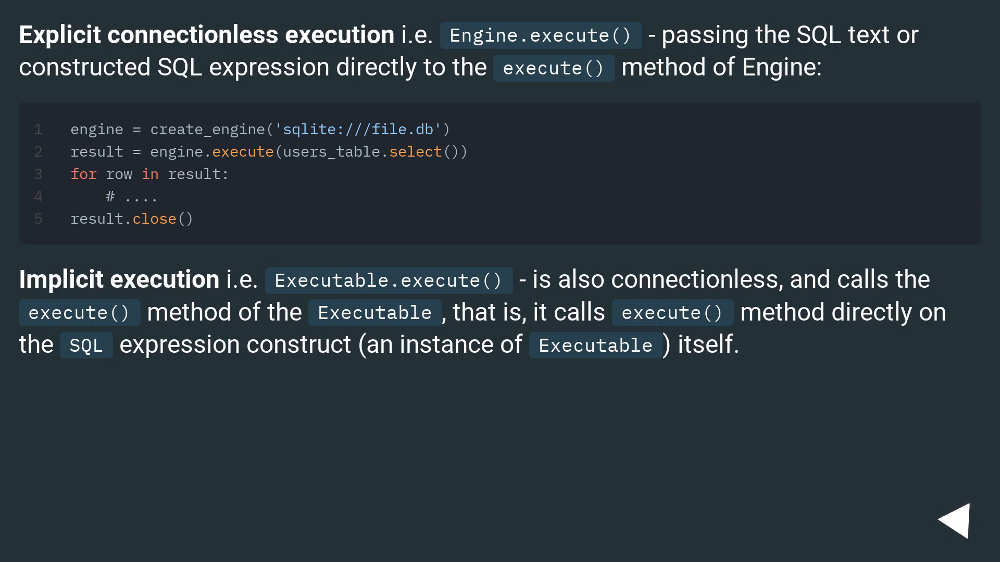
{"action": "left_click", "coordinate": [963, 535]}
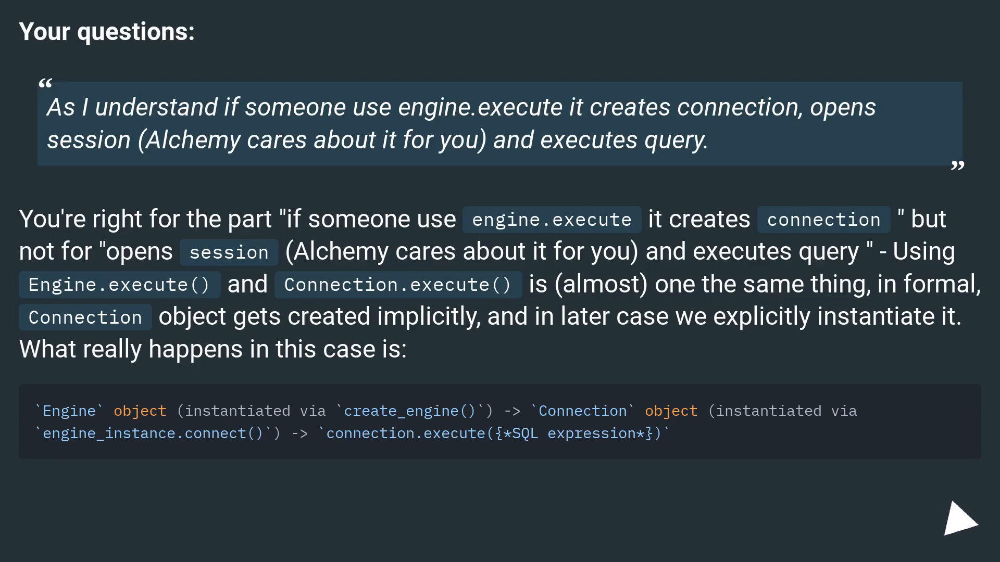
{"action": "left_click", "coordinate": [950, 519]}
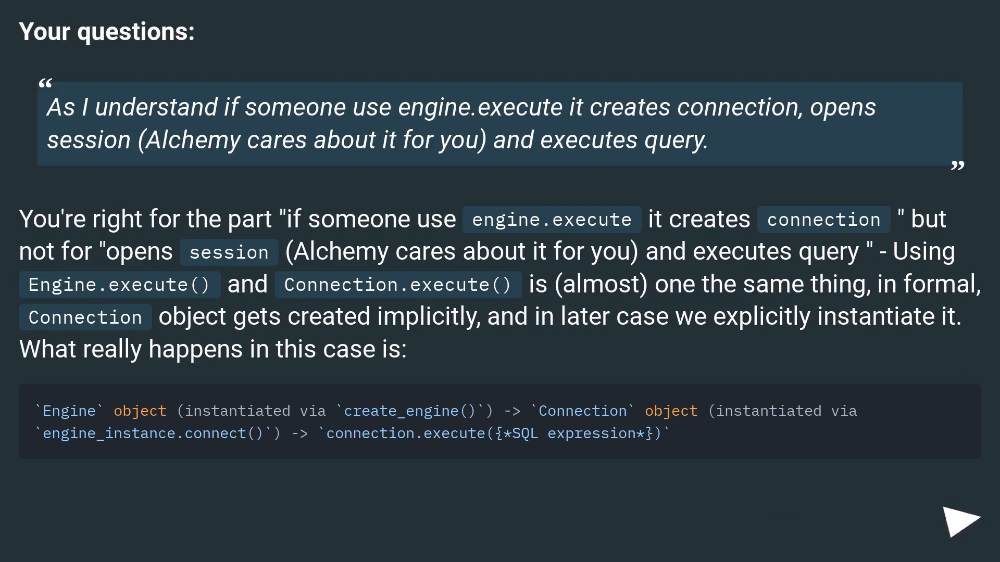
{"action": "left_click", "coordinate": [951, 522]}
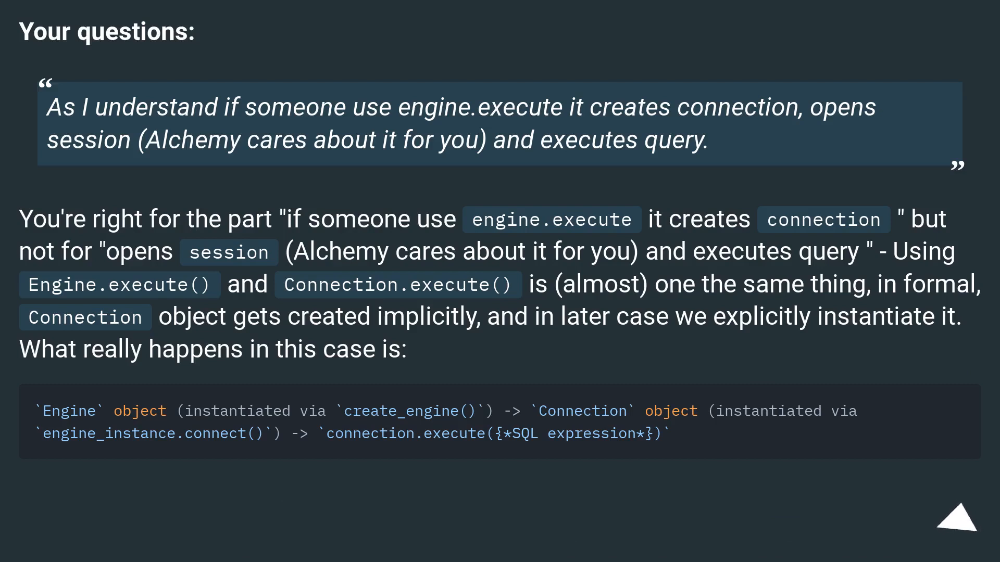
{"action": "left_click", "coordinate": [952, 517]}
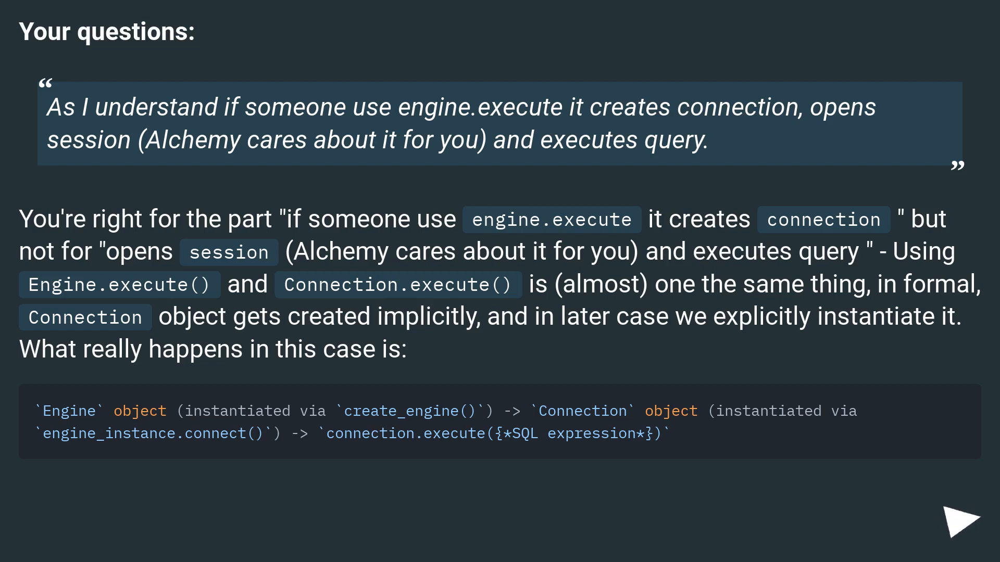
{"action": "left_click", "coordinate": [957, 520]}
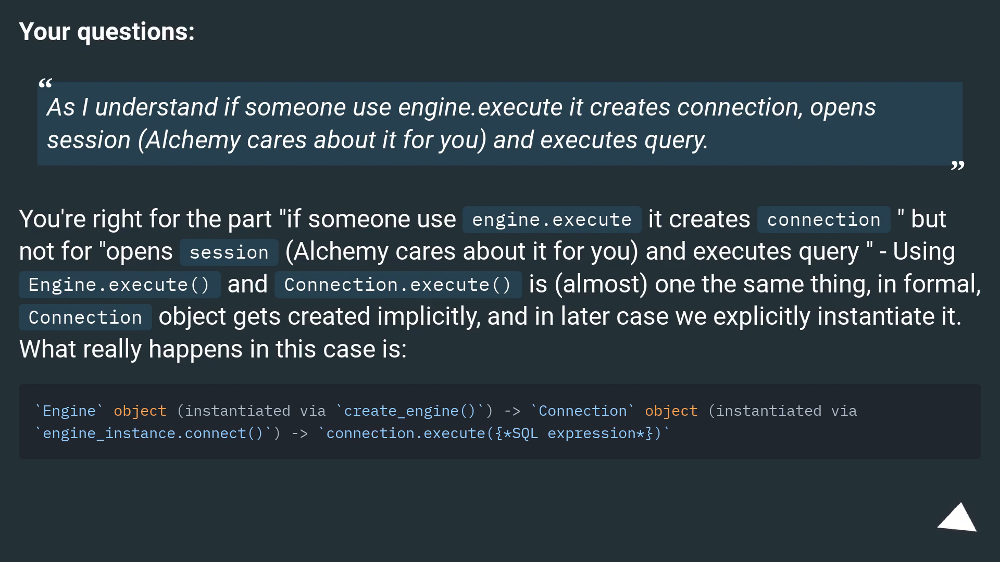
{"action": "left_click", "coordinate": [955, 520]}
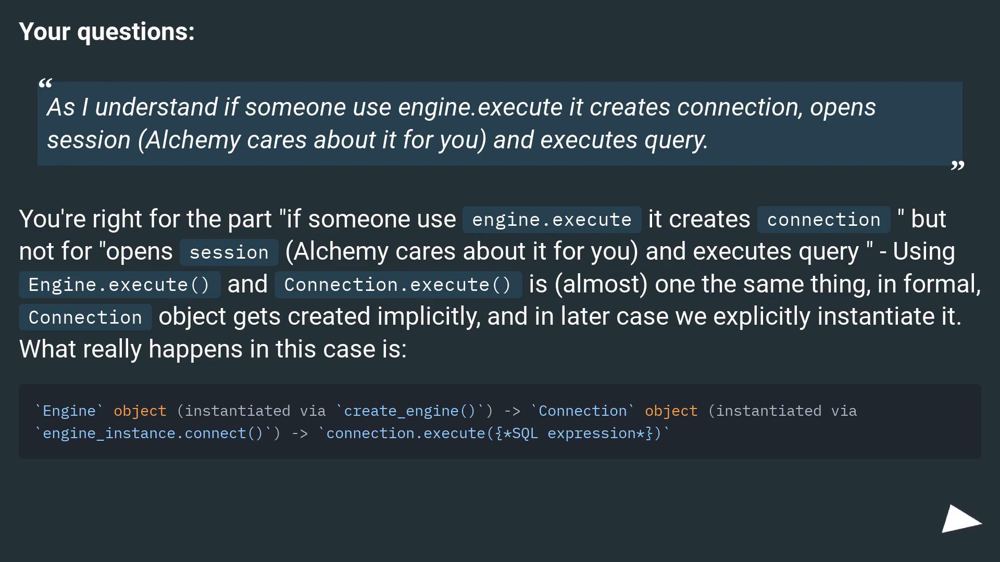
{"action": "left_click", "coordinate": [949, 516]}
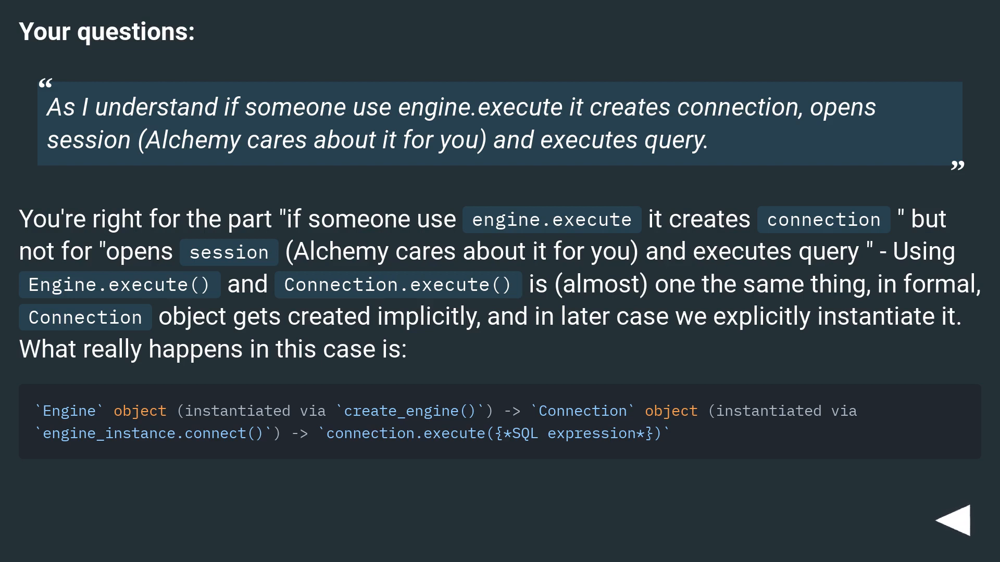
{"action": "left_click", "coordinate": [950, 516]}
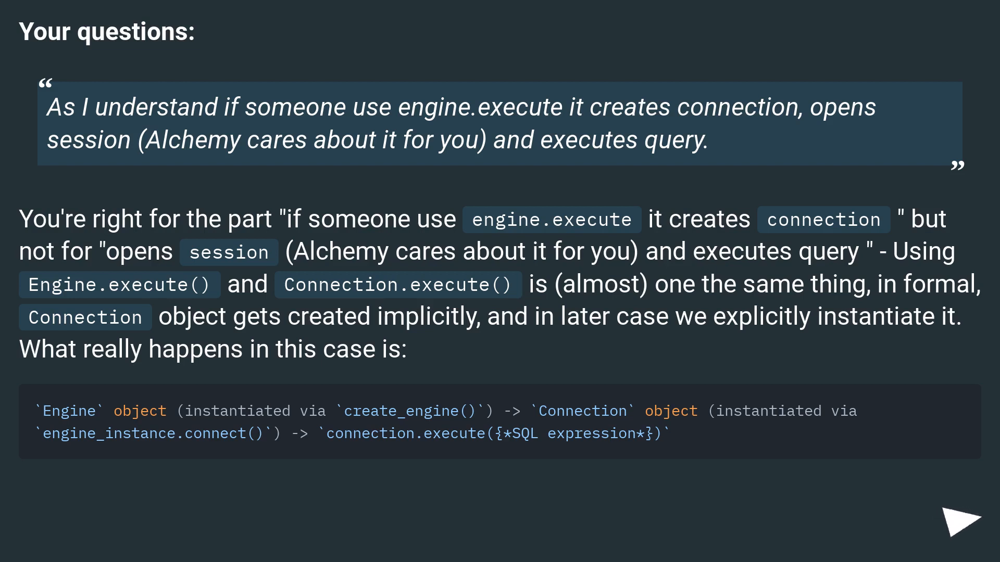
{"action": "left_click", "coordinate": [949, 517]}
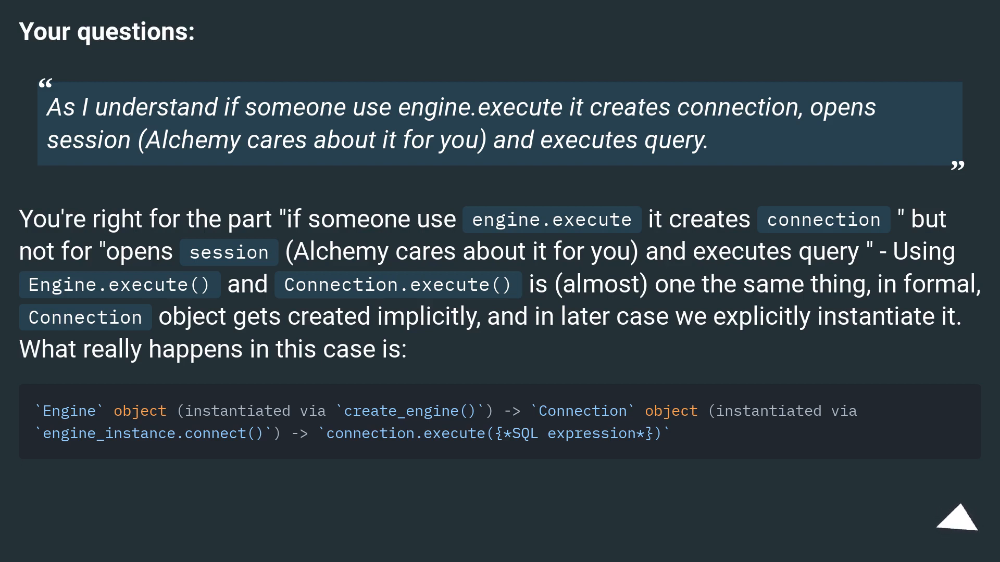
{"action": "left_click", "coordinate": [949, 521]}
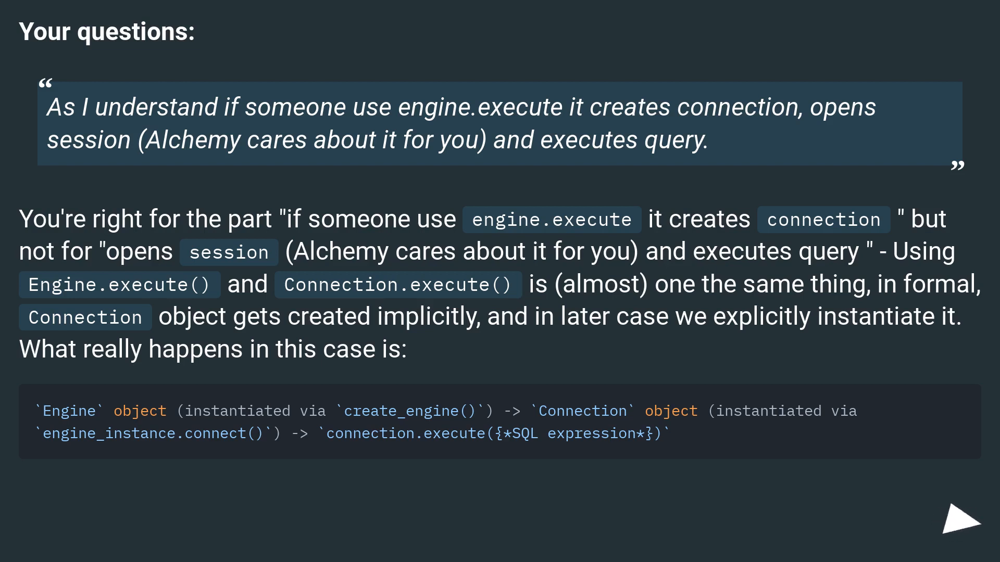
{"action": "left_click", "coordinate": [949, 522]}
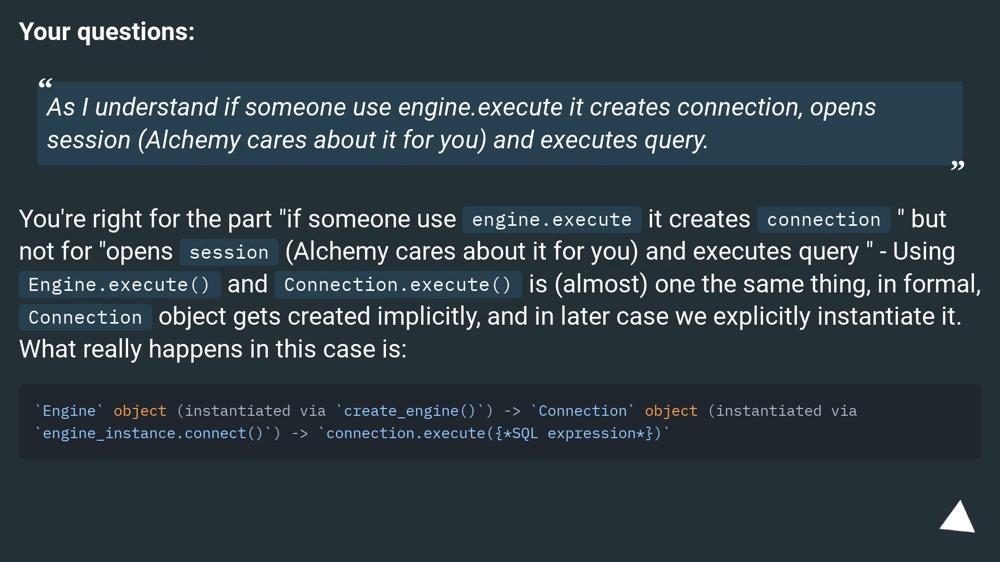
{"action": "left_click", "coordinate": [954, 517]}
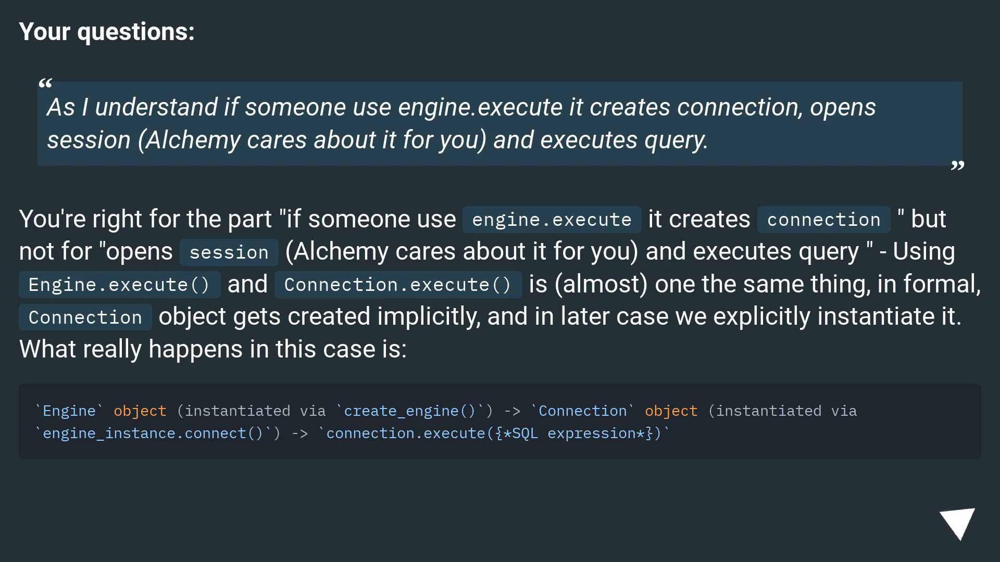
{"action": "left_click", "coordinate": [951, 520]}
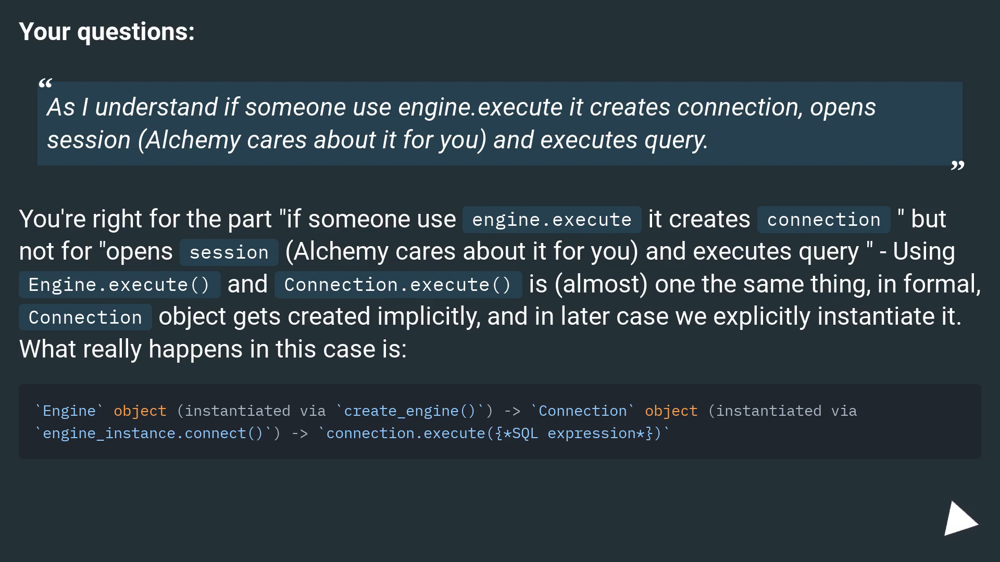
{"action": "left_click", "coordinate": [950, 523]}
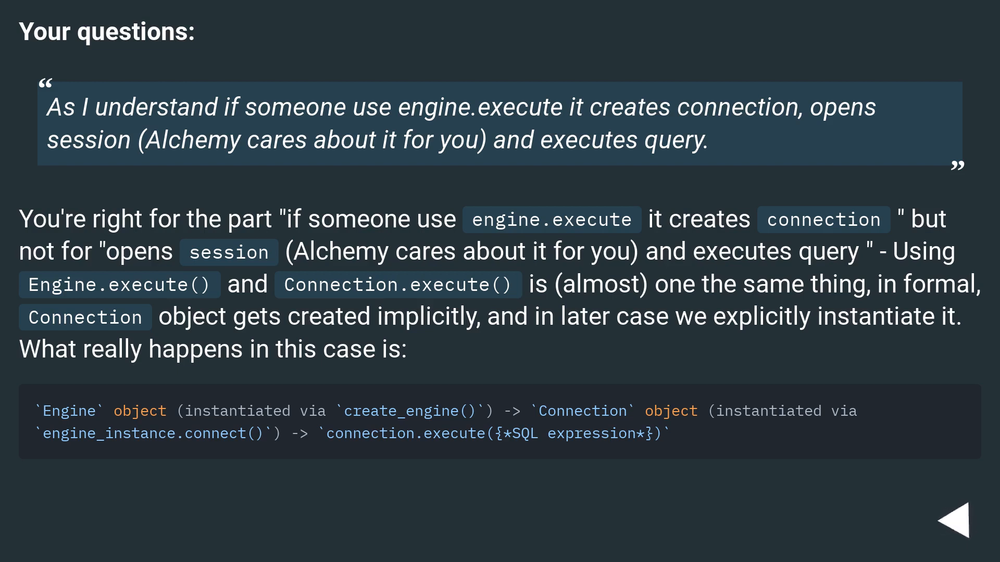